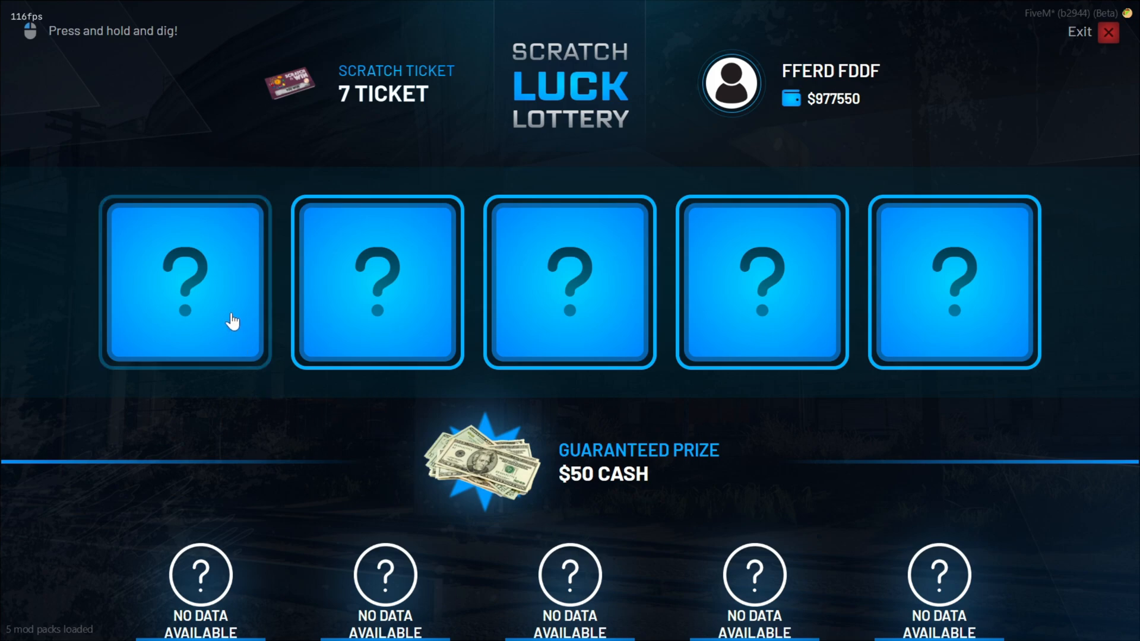
Scratch the five lottery tiles, revealing $15000 cash twice, JWELS 5X and $20000 cash
left_click(184, 287)
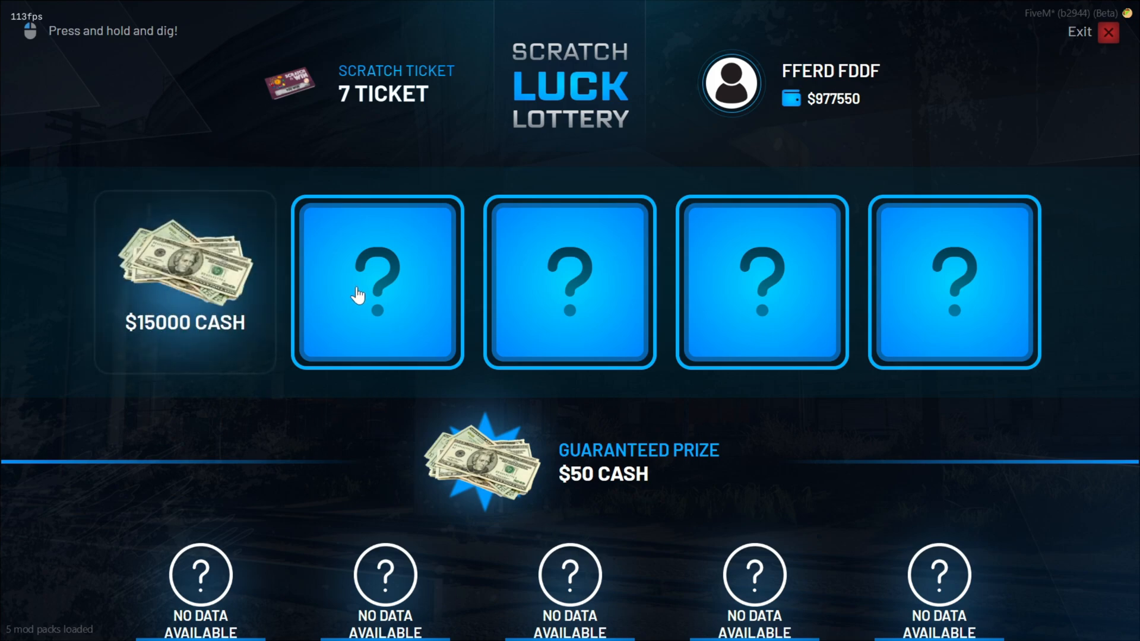
left_click(367, 285)
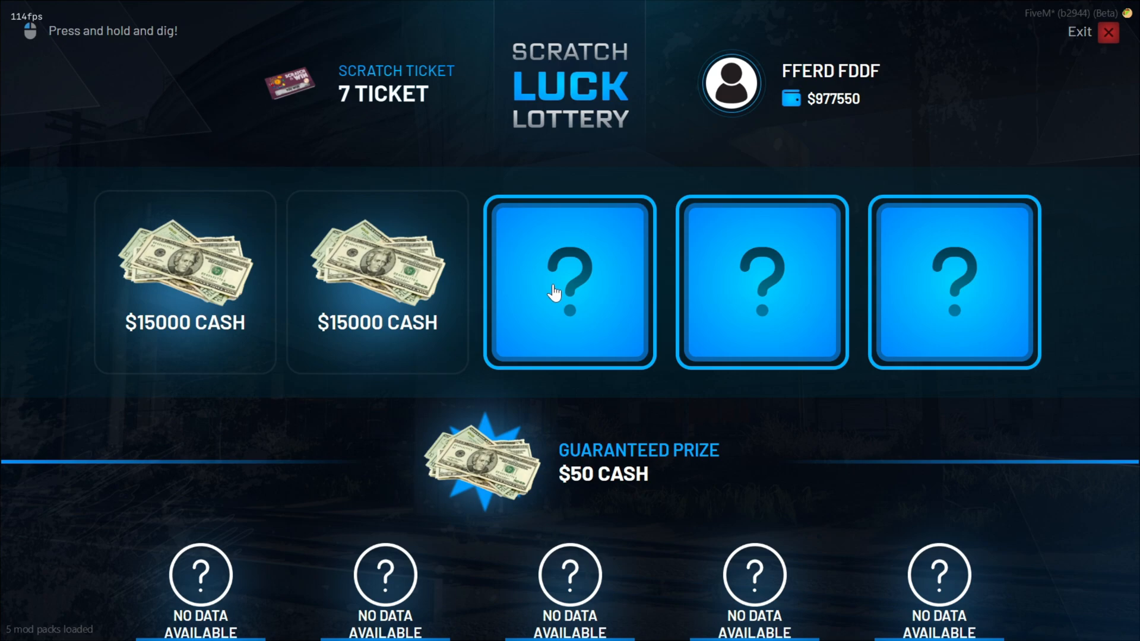
left_click(565, 287)
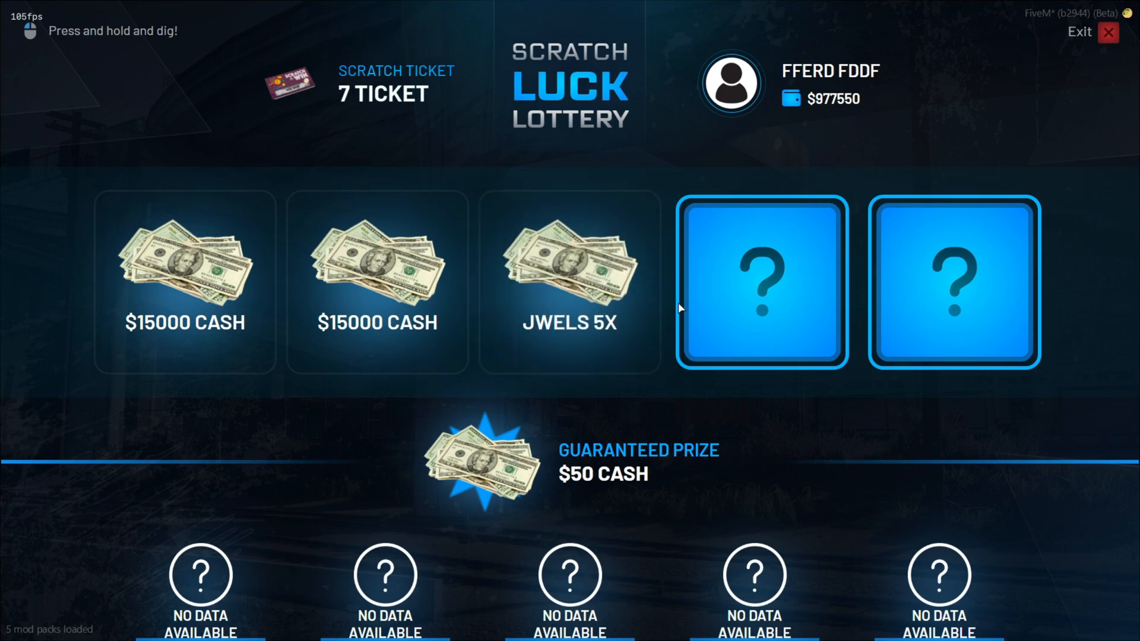
left_click(760, 283)
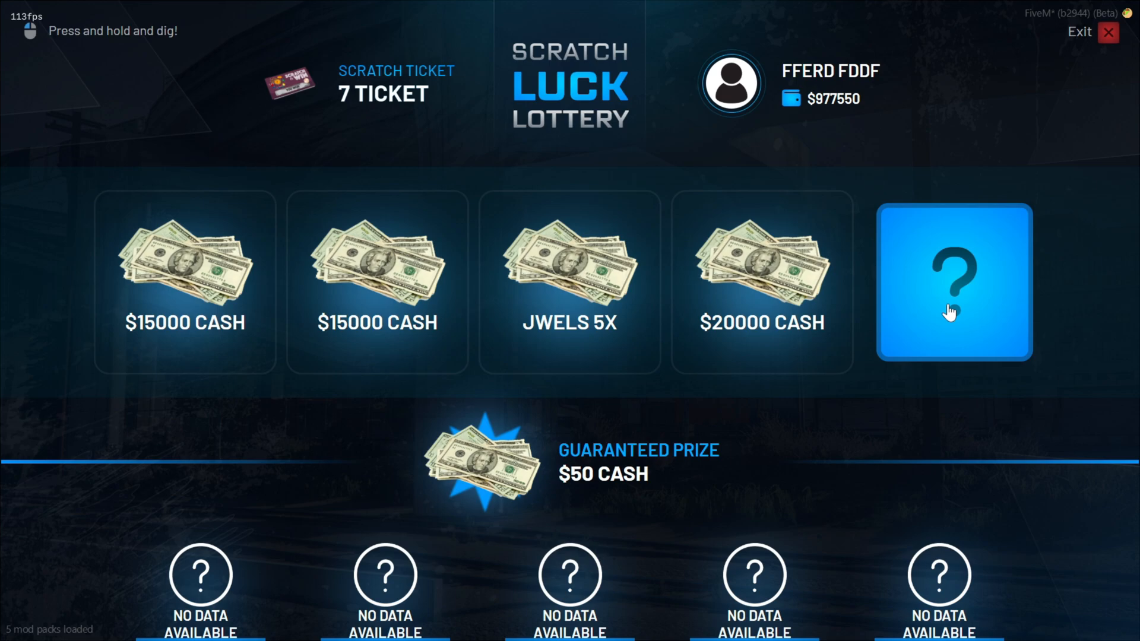
left_click(952, 285)
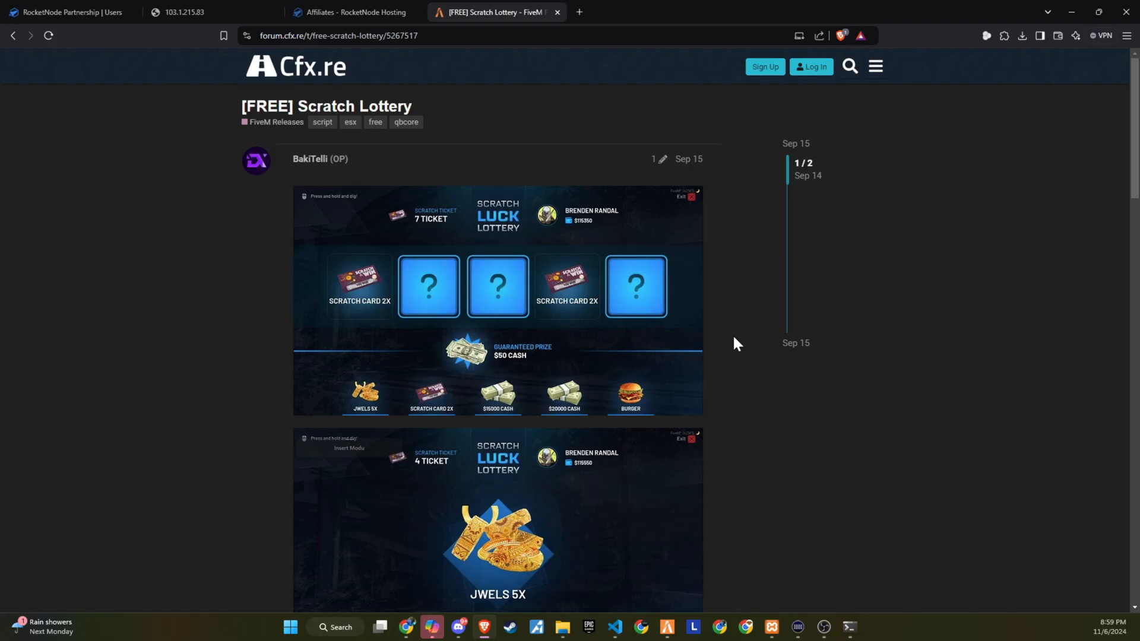
Download the [LOTTERY] (1).zip archive from the Scratch Lottery forum post and save it
scroll("down", 3)
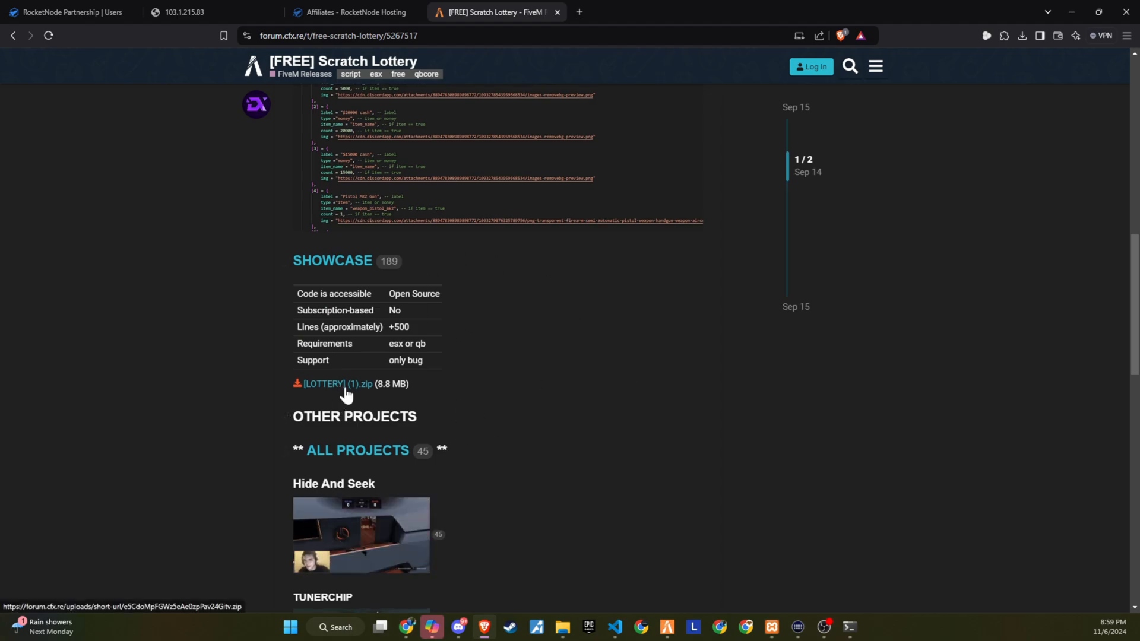
left_click(334, 383)
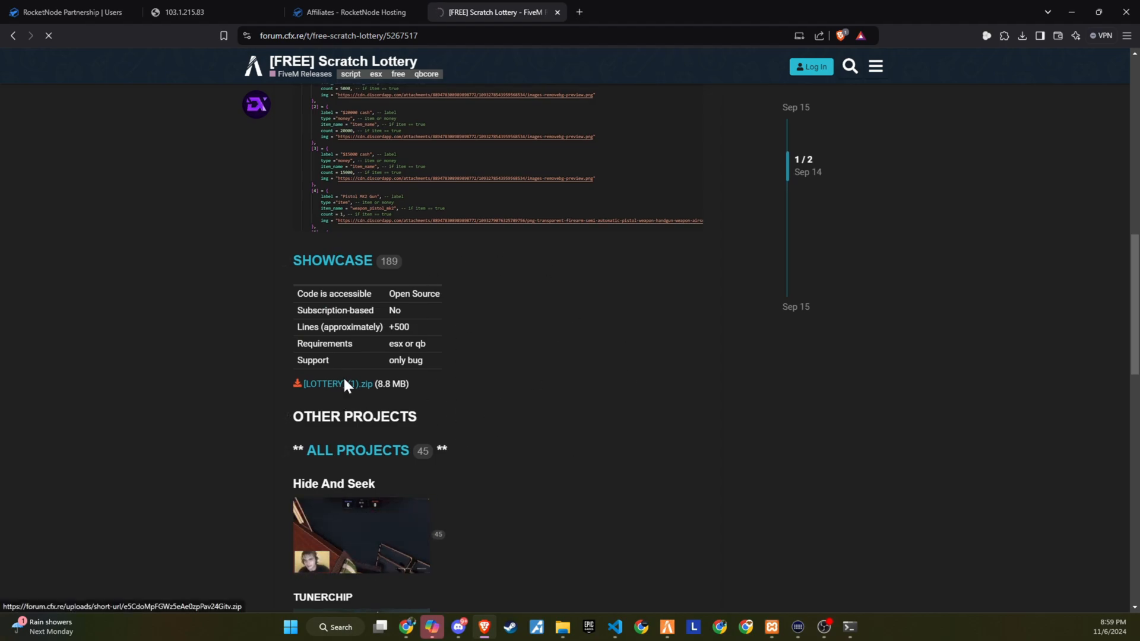
left_click(335, 383)
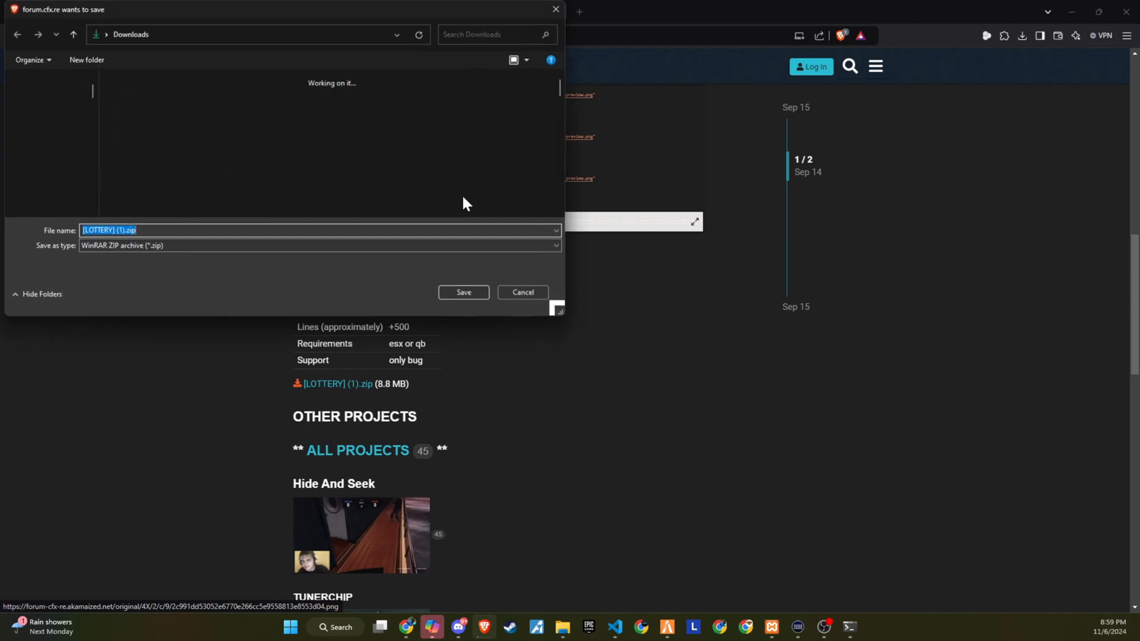
left_click(463, 292)
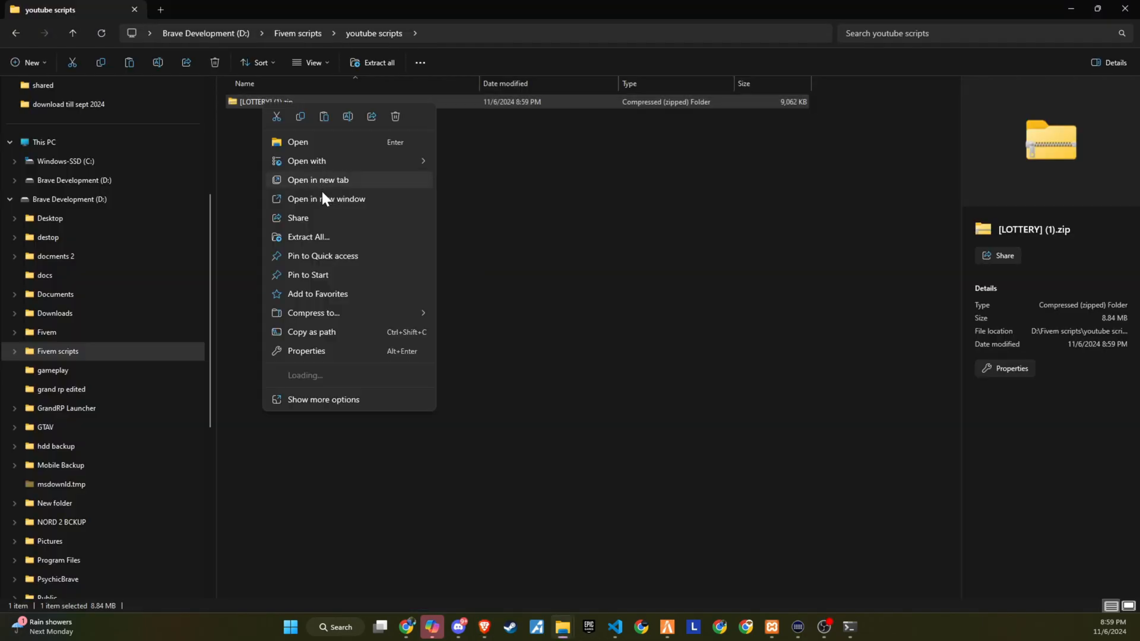
Extract the lottery archive and copy the QB version of BakiTelli_lottery
left_click(307, 351)
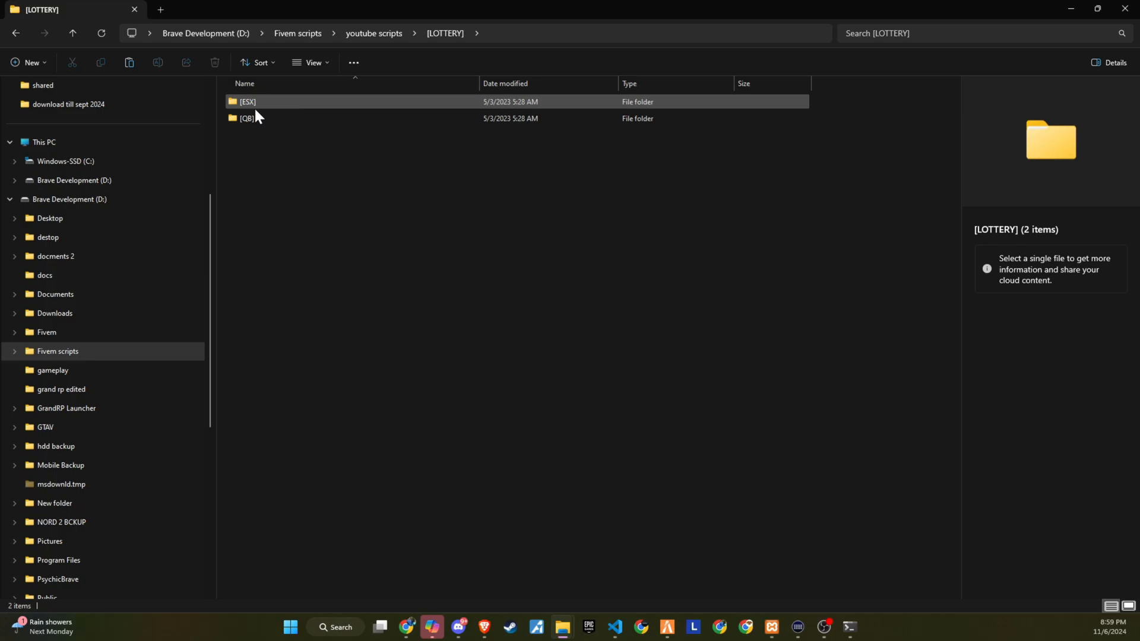
double_click(247, 118)
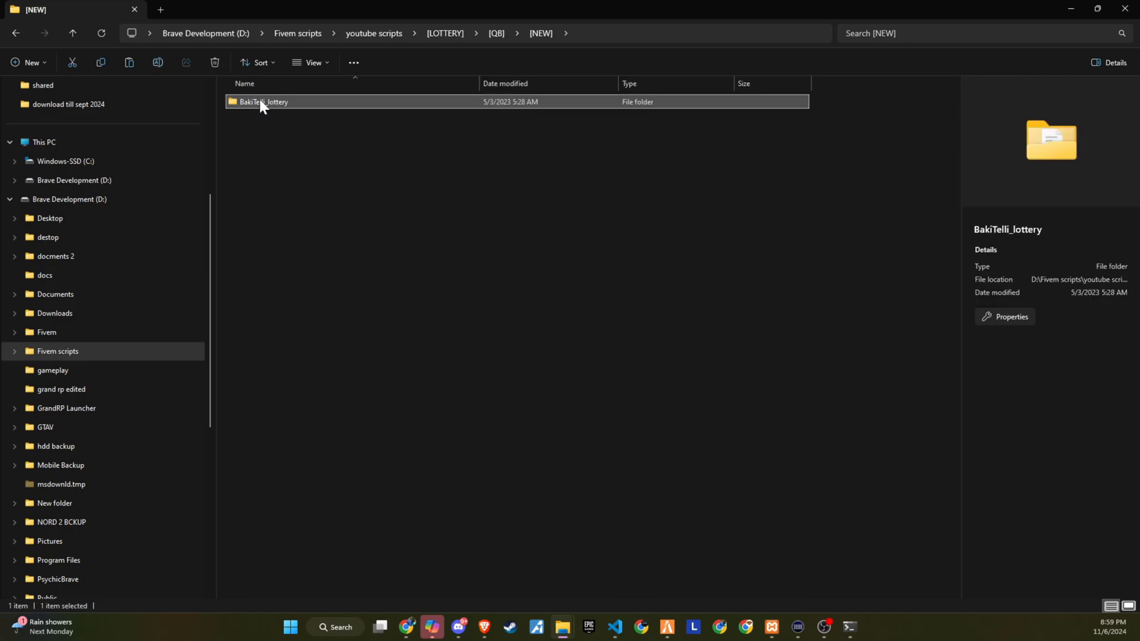
left_click(46, 333)
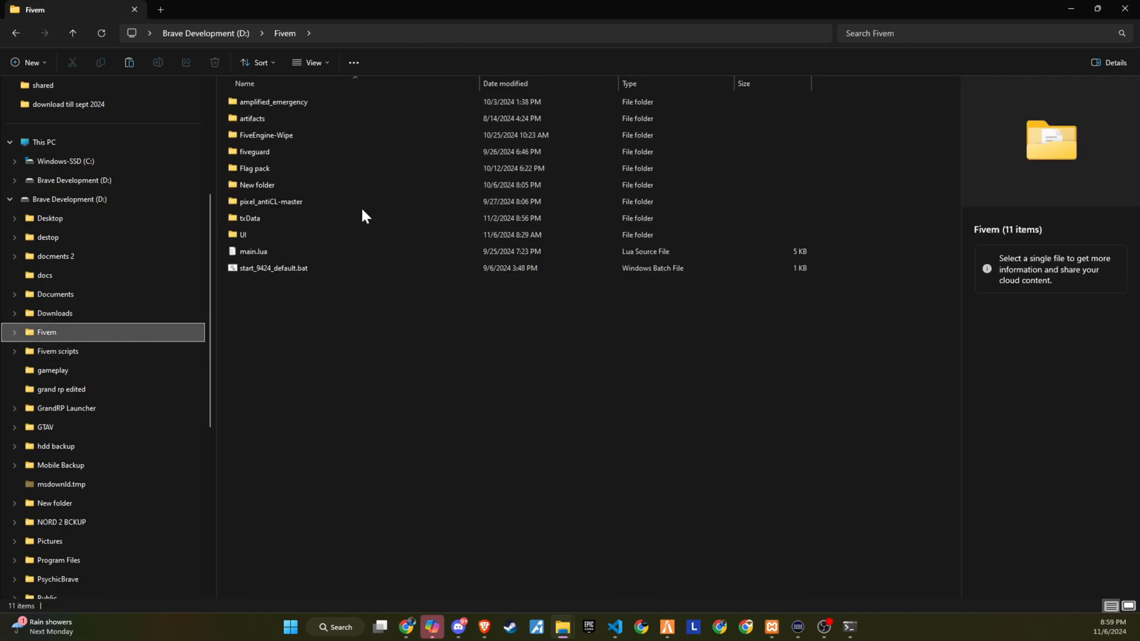
Paste BakiTelli_lottery into the QBCoreFramework resources [v5] folder and open it
double_click(256, 184)
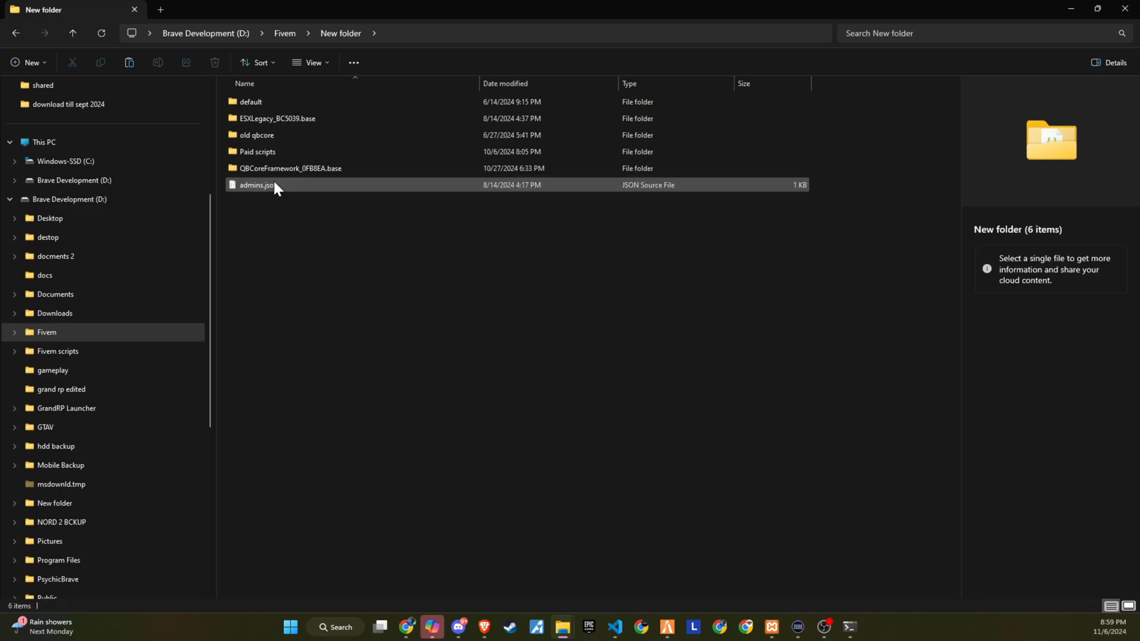
double_click(290, 168)
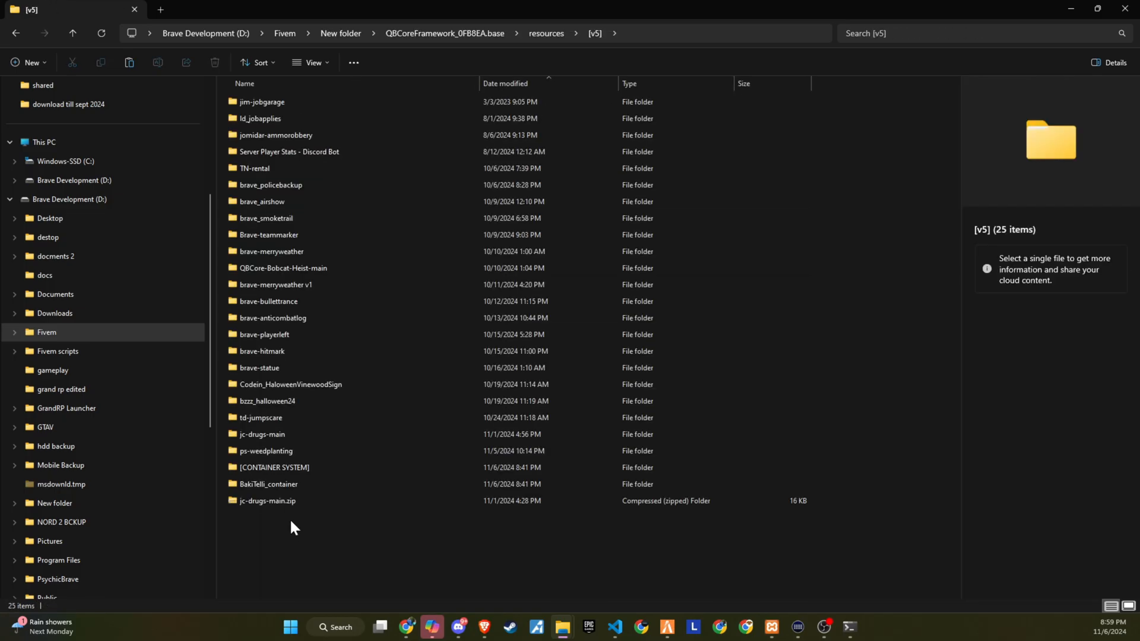
left_click(266, 518)
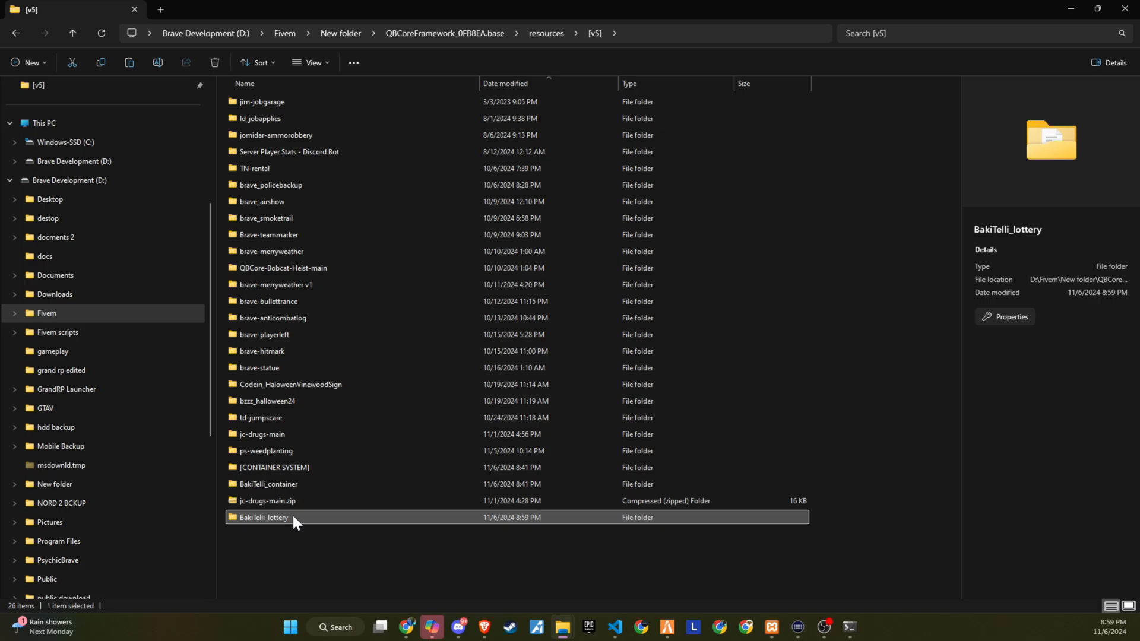
double_click(264, 517)
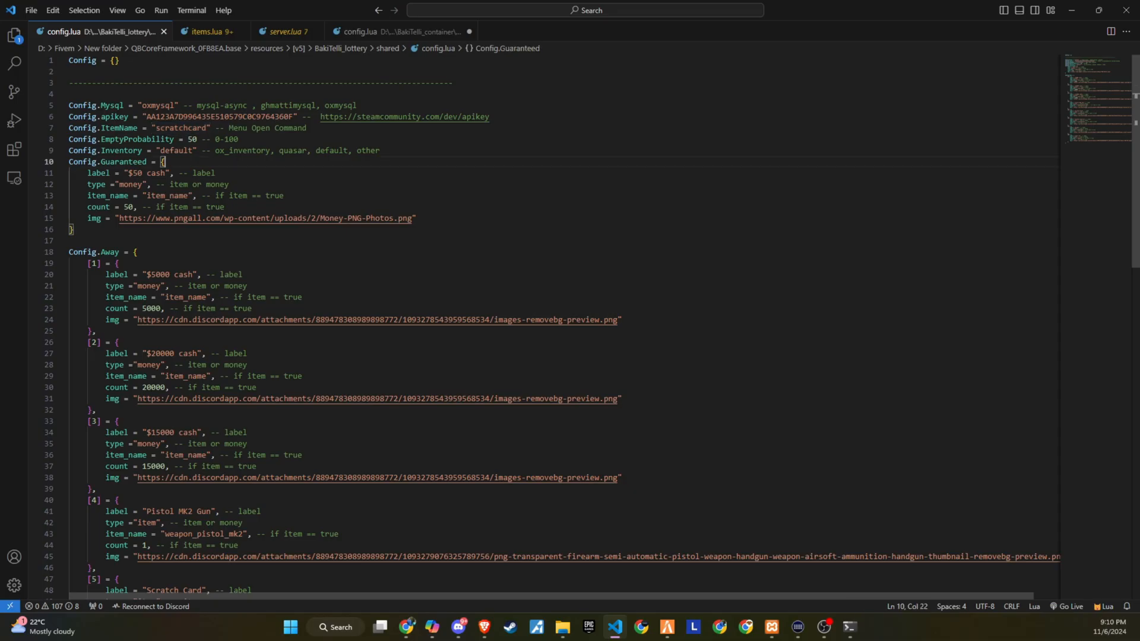
Select the scratchcard item name in the lottery's shared config.lua
double_click(181, 128)
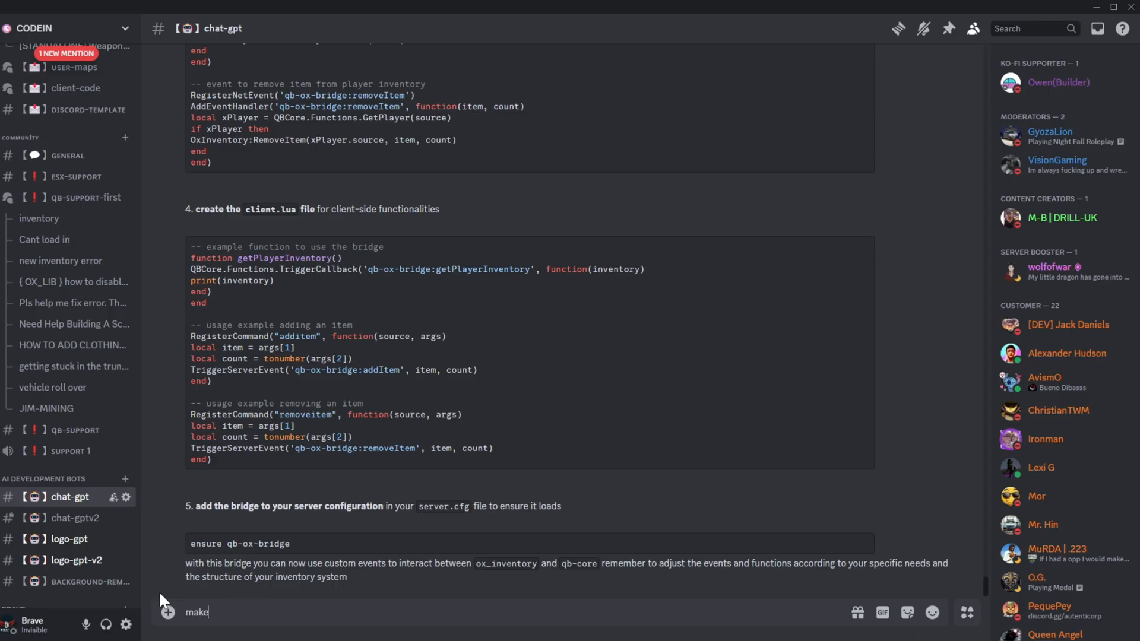
Draft a chat-gpt request for a qbcore item called scratchcard
type("a item in q")
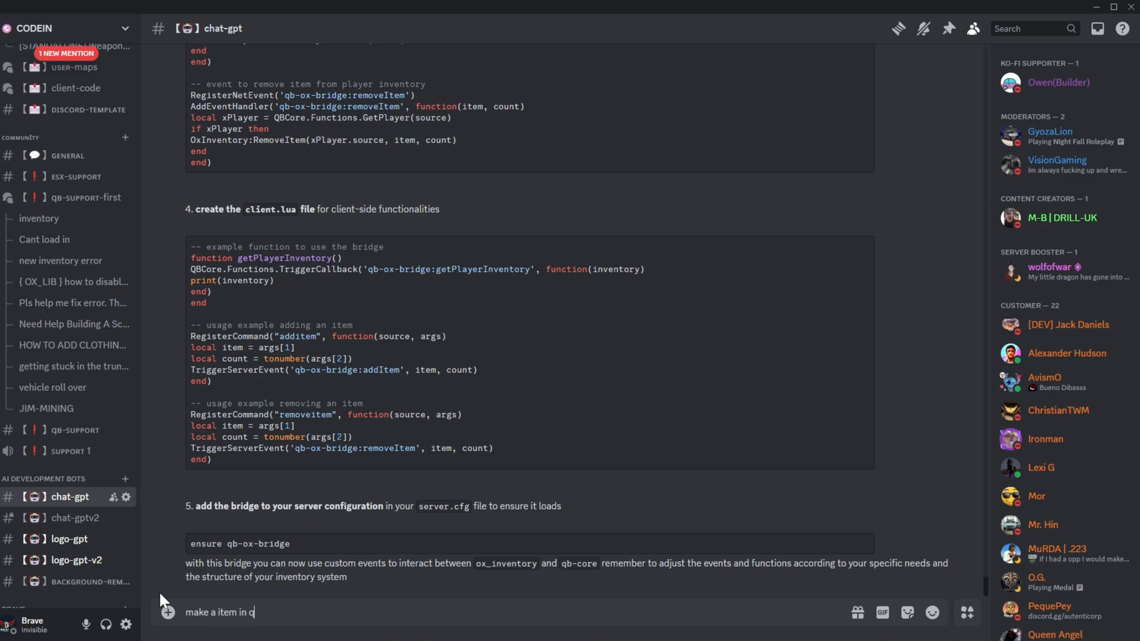
type("bcore")
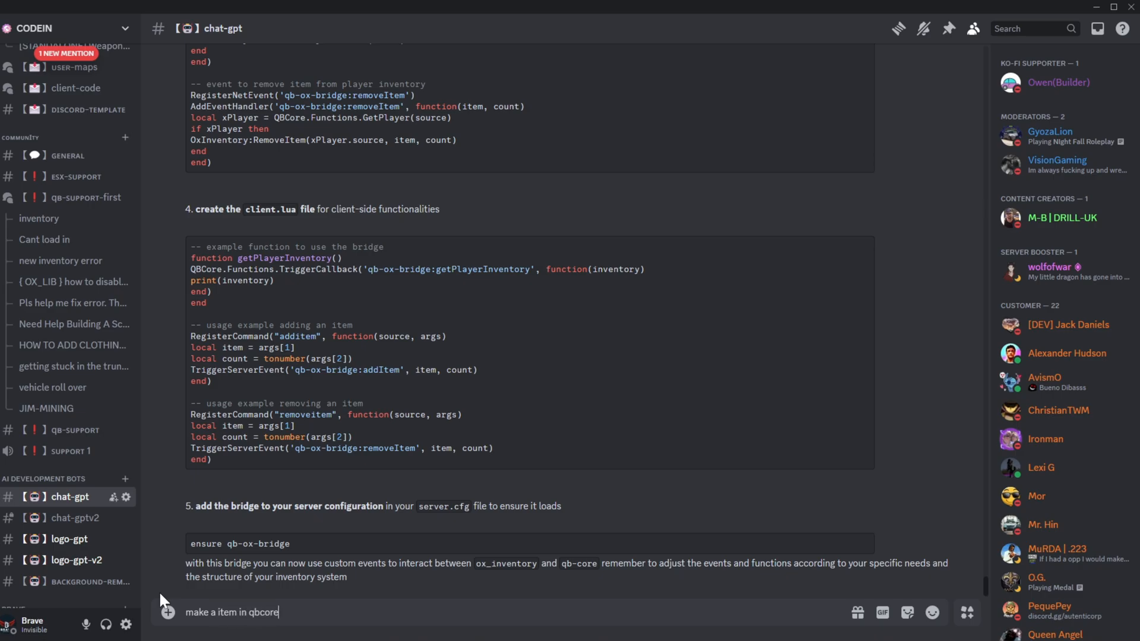
type("called")
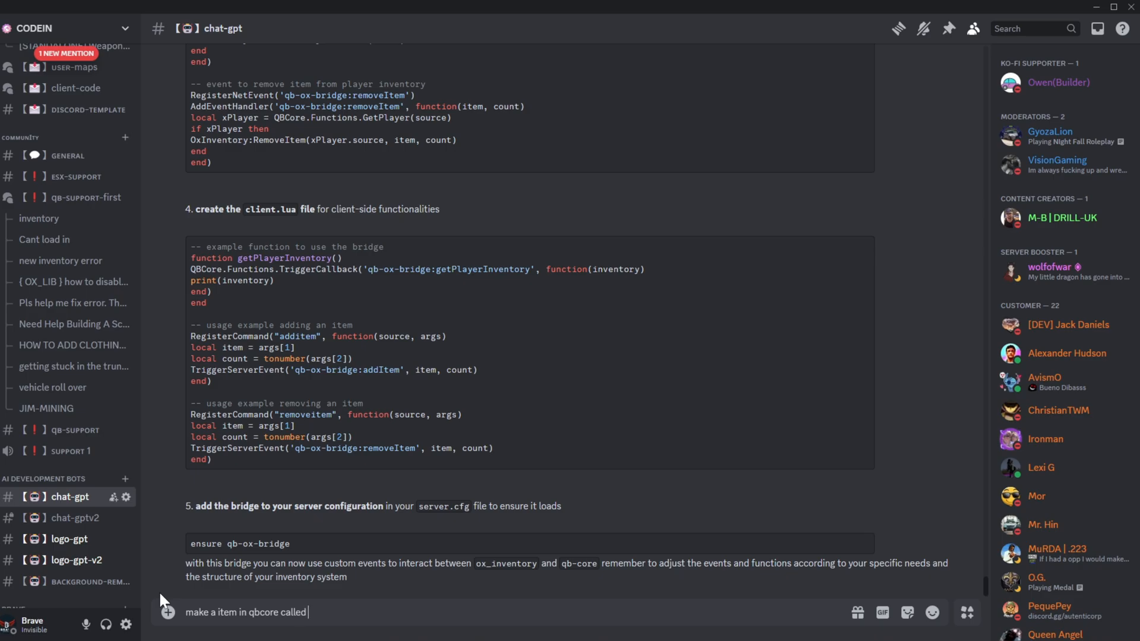
type("scratch")
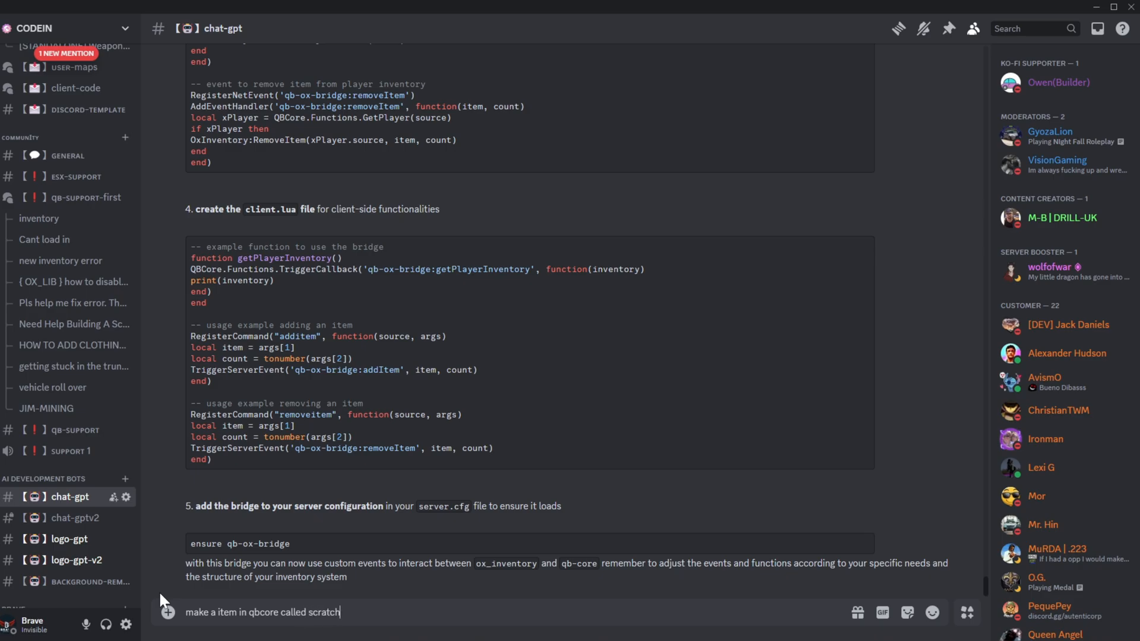
type("card")
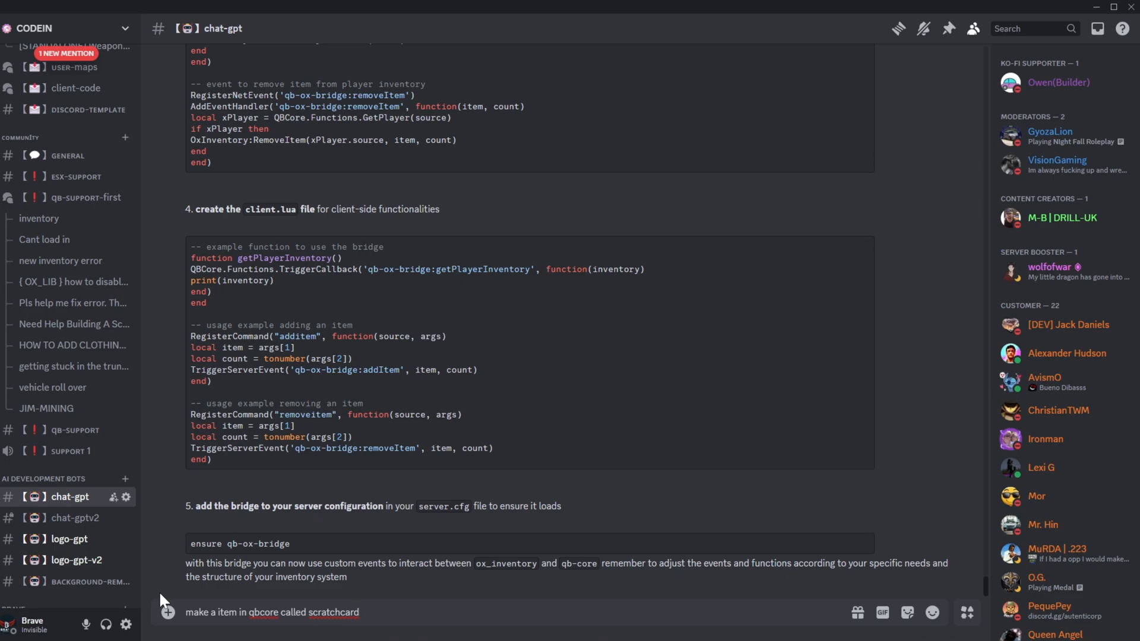
Open qb-core's shared items.lua from the [qb] resources folder in VS Code
right_click(333, 613)
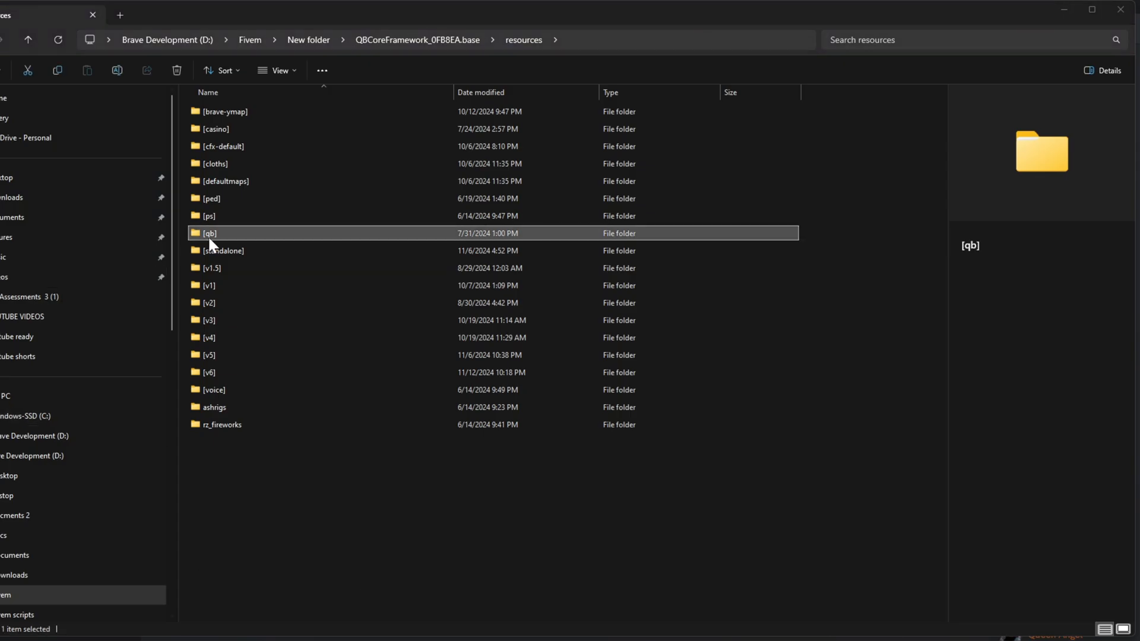
double_click(209, 233)
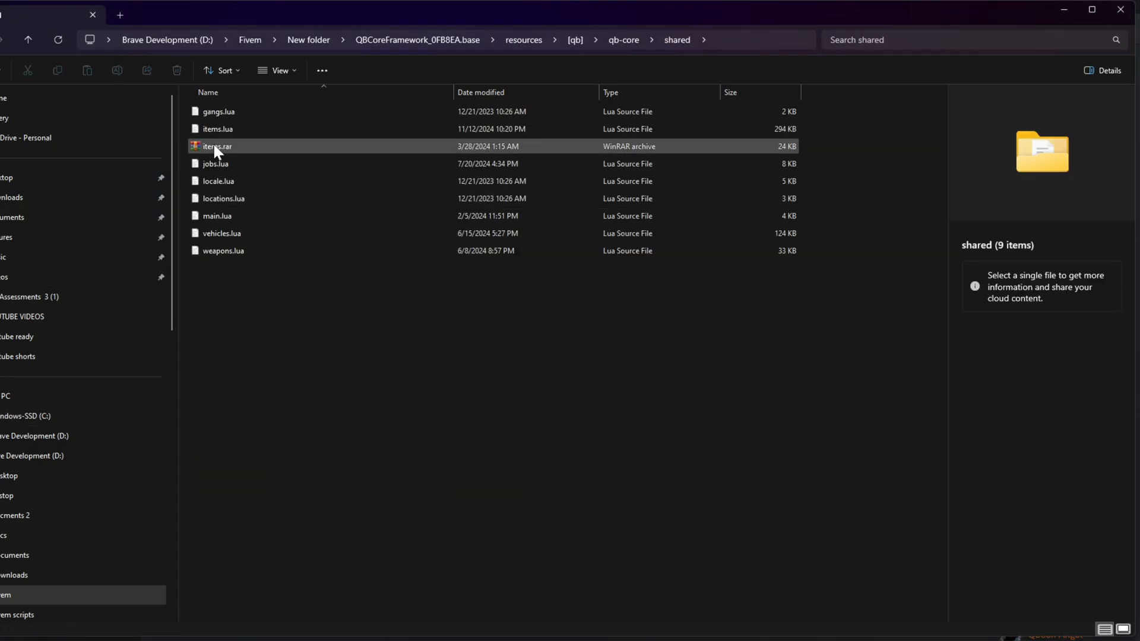
double_click(218, 128)
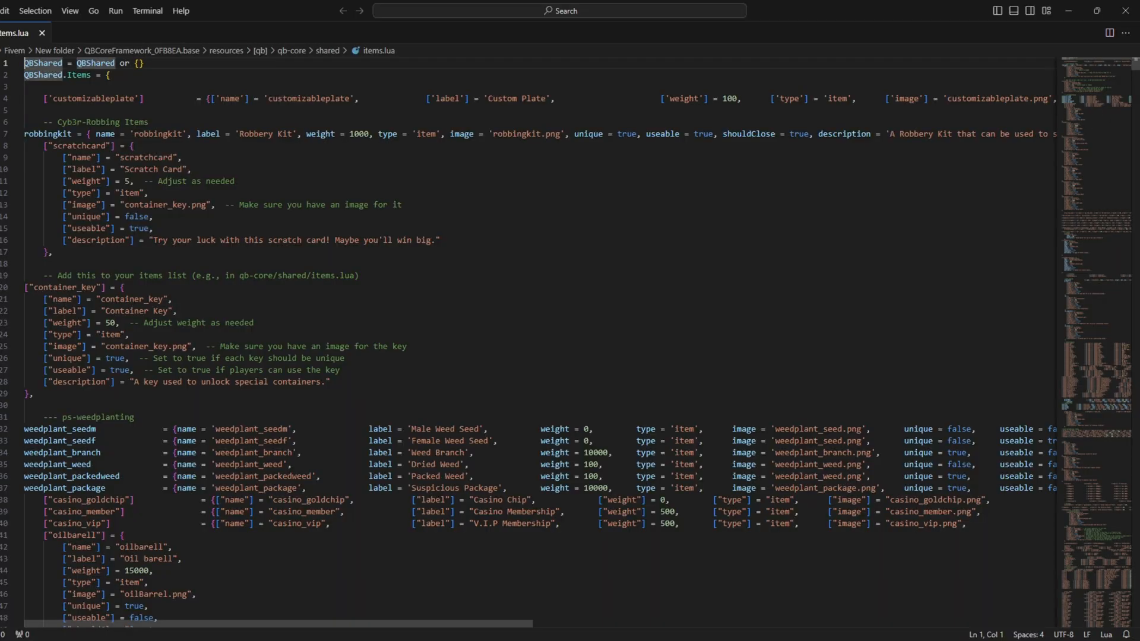
Save items.lua with the new scratchcard item entry labelled Scratch Card
key("Enter")
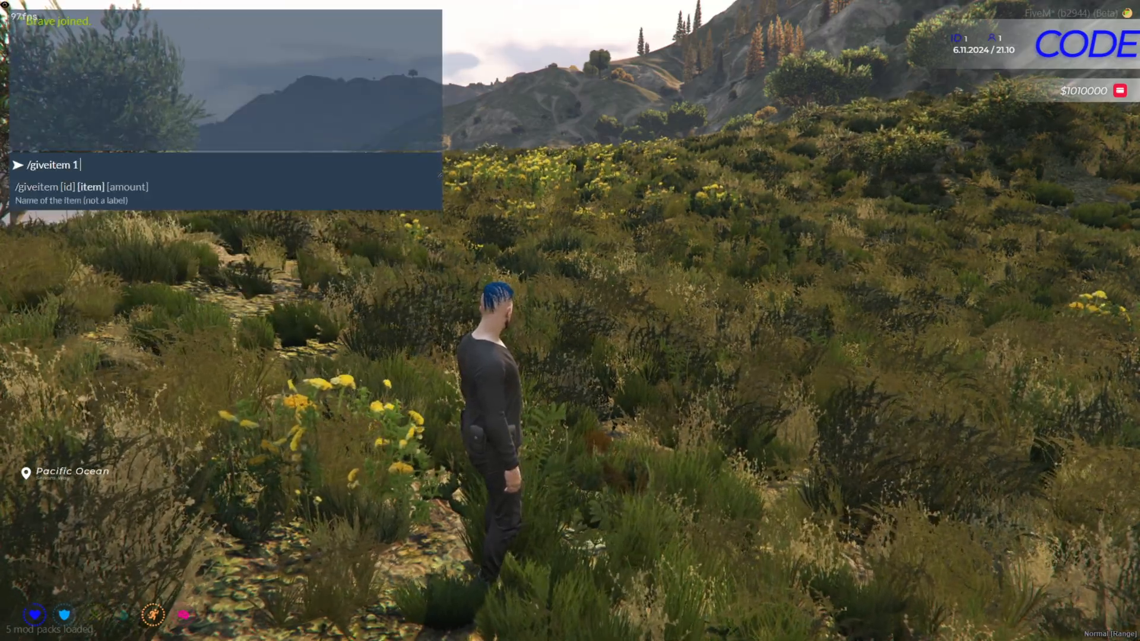
Give player 1 ten scratchcard items with /giveitem 1 scratchcard 10
type("scratchcard 10")
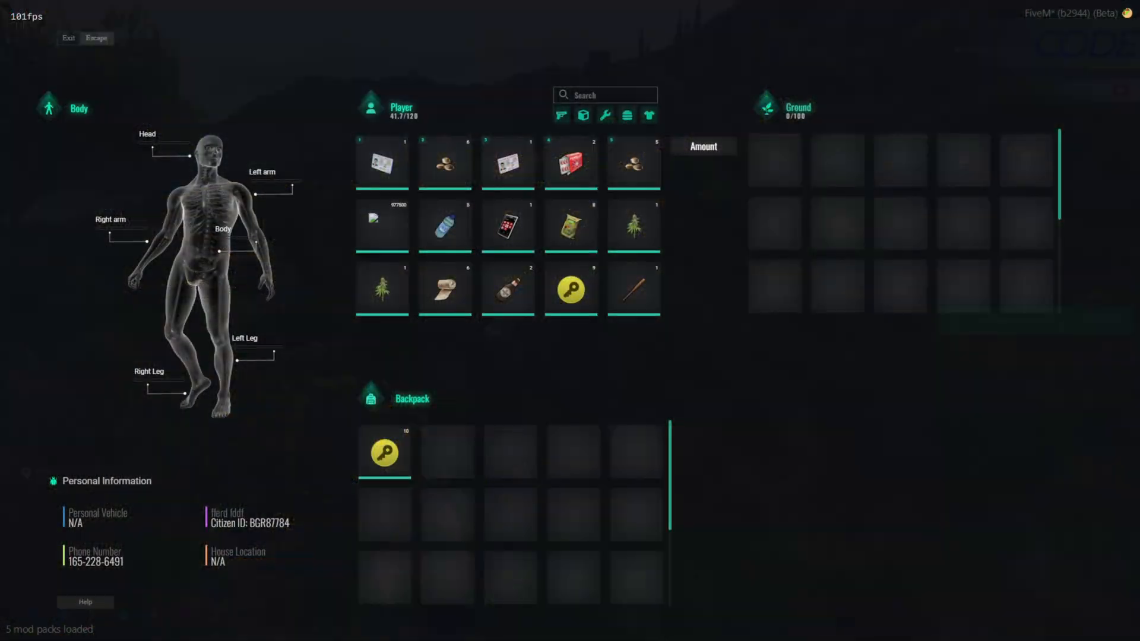
mouse_move(537, 373)
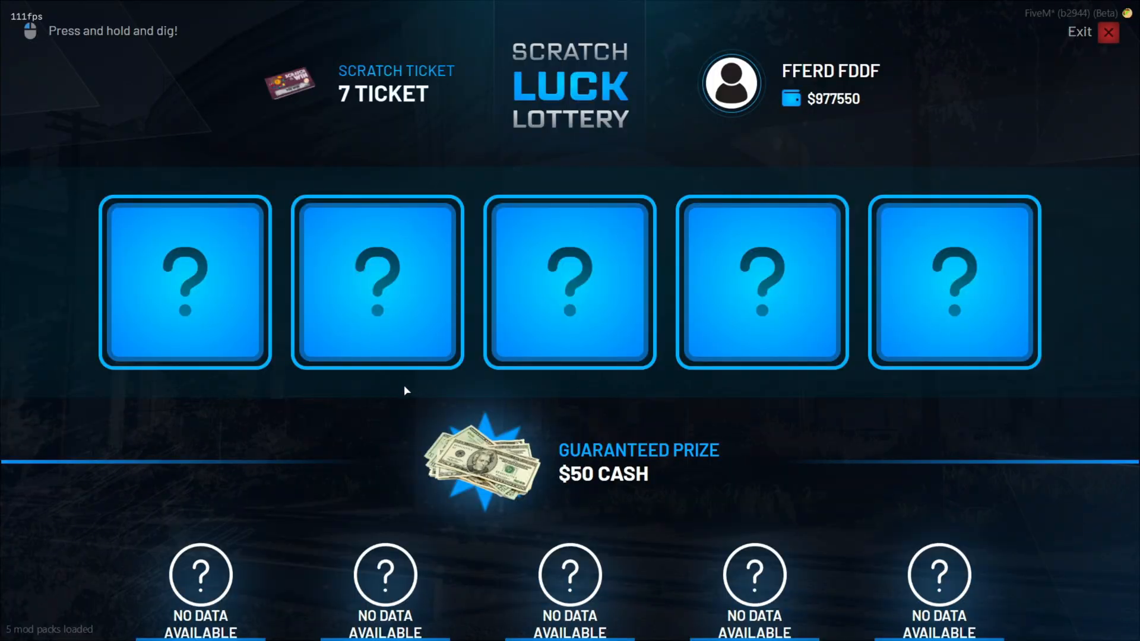
mouse_move(229, 327)
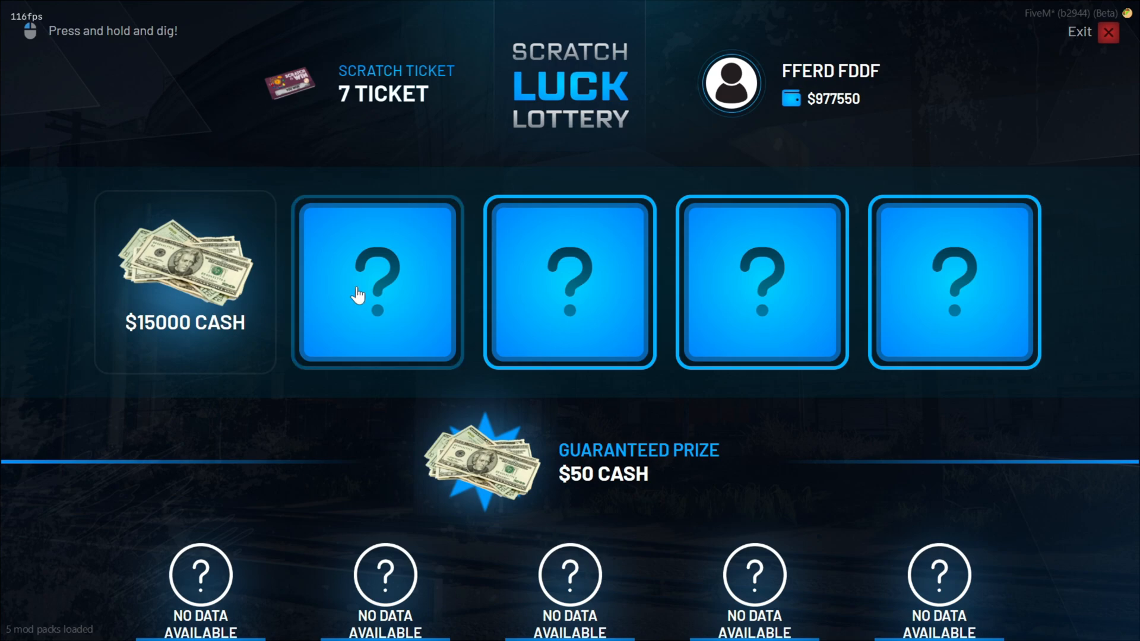
Play two scratch tickets, winning PISTOL MK2 GUN and $15000 CASH, and dismiss the prize popup
left_click(377, 288)
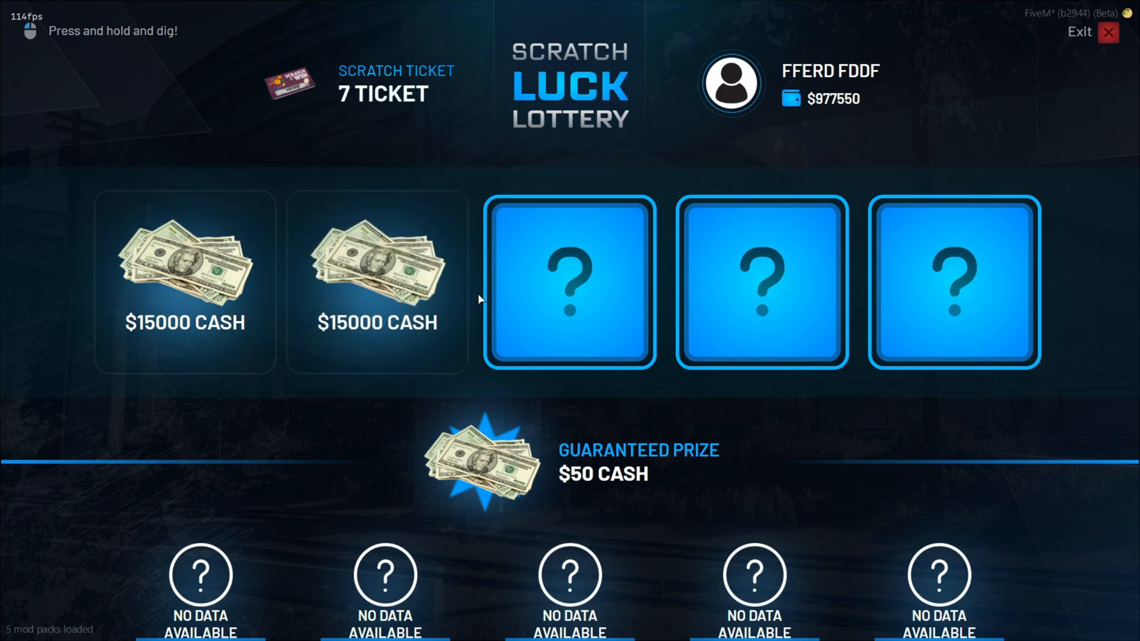
mouse_move(558, 295)
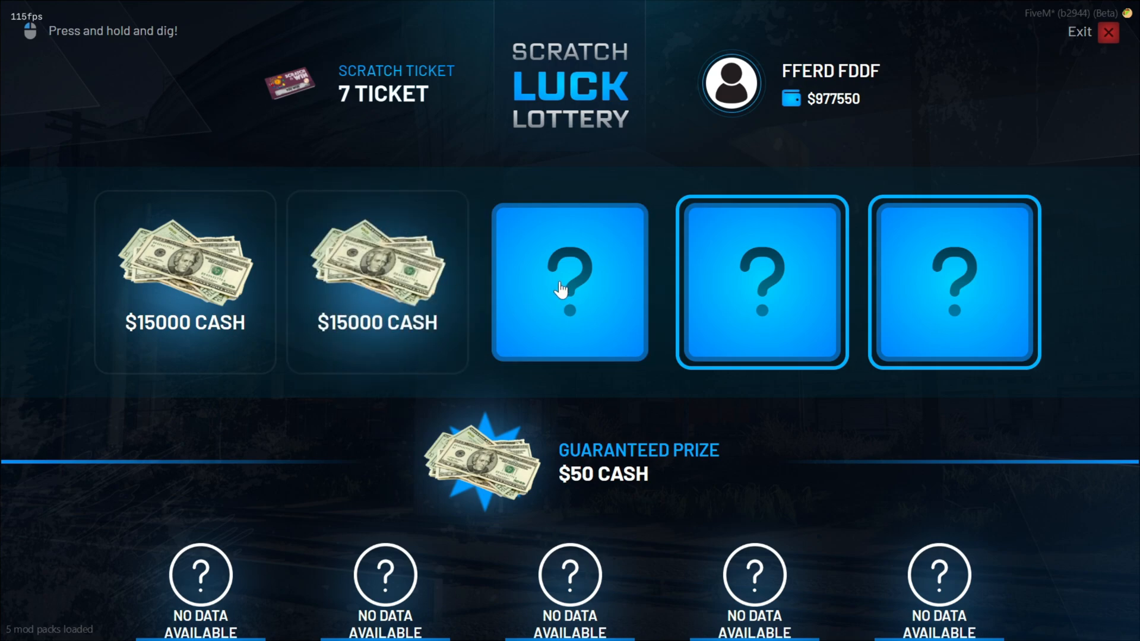
left_click(569, 288)
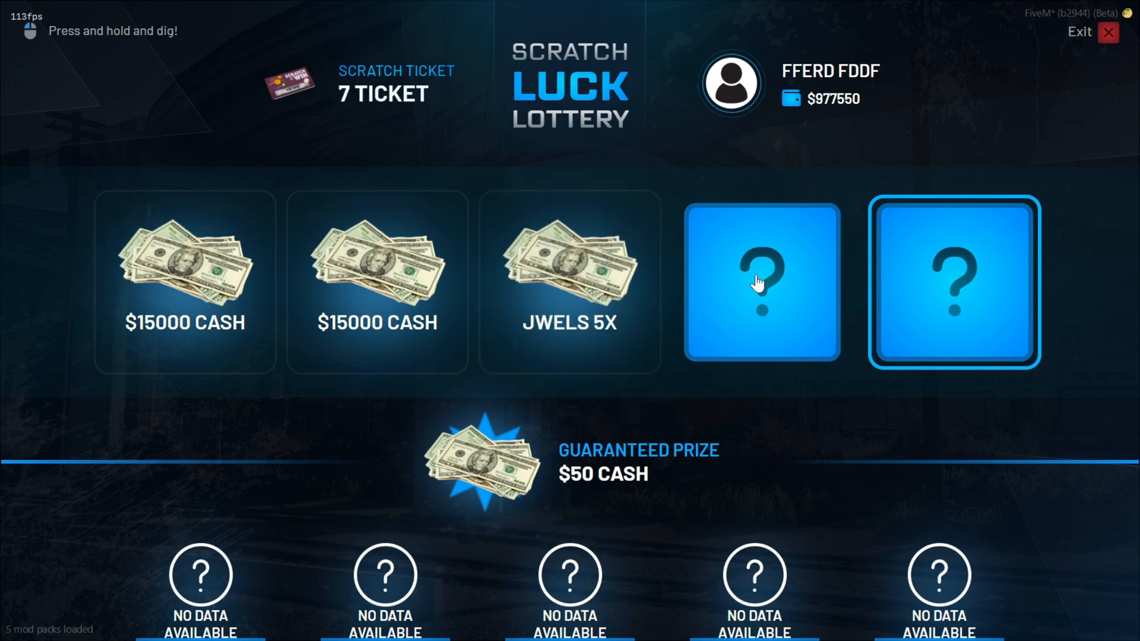
left_click(762, 282)
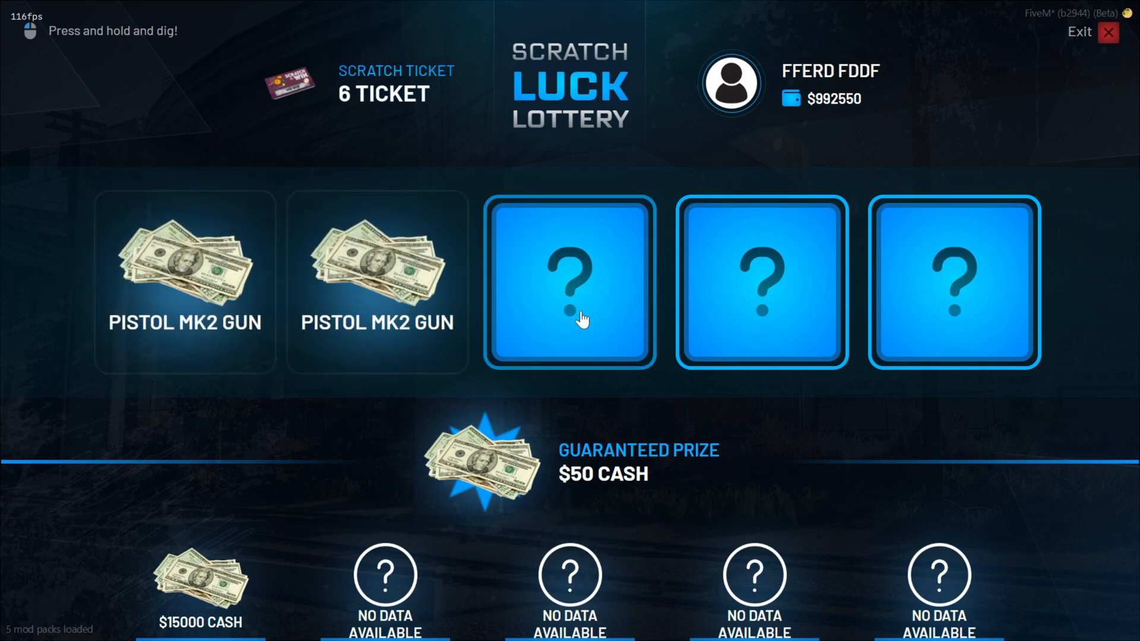
left_click(576, 291)
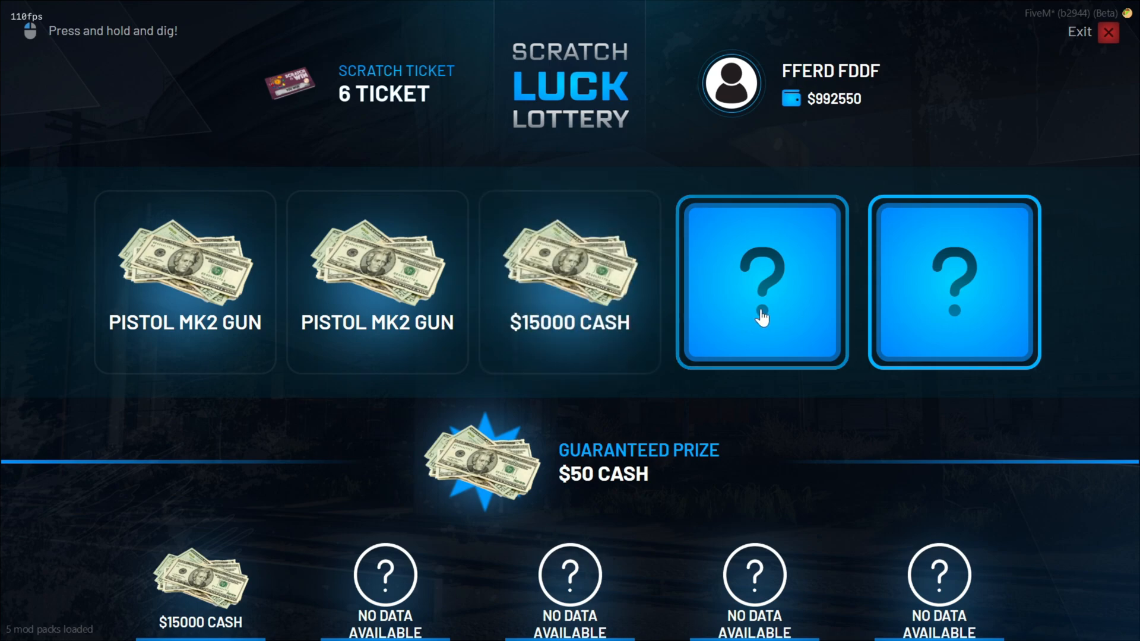
left_click(760, 288)
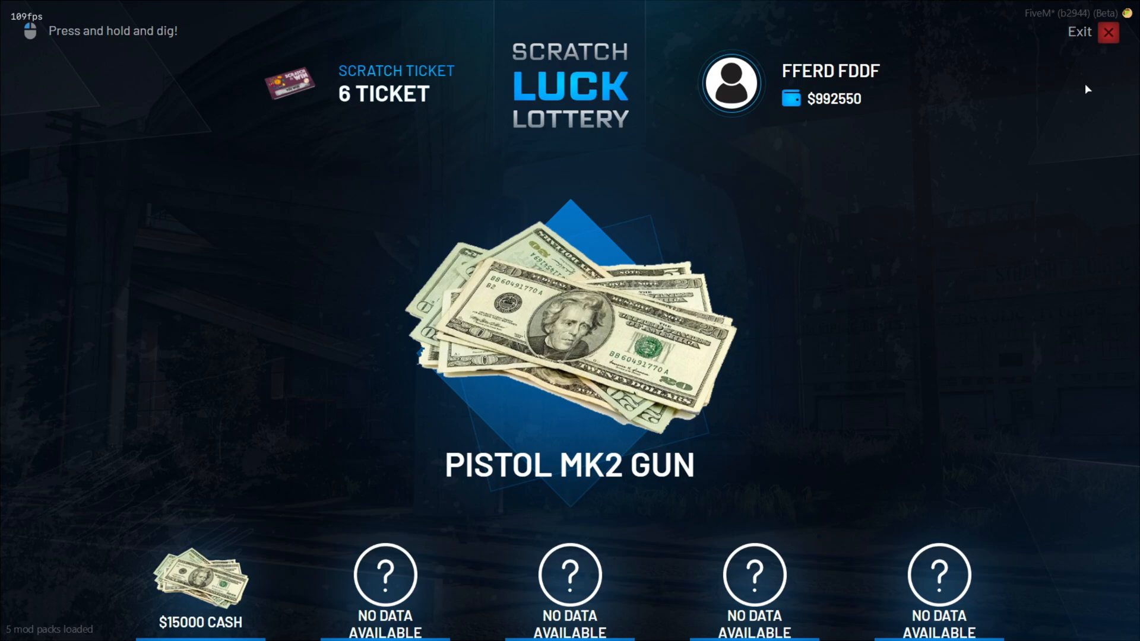
left_click(1109, 33)
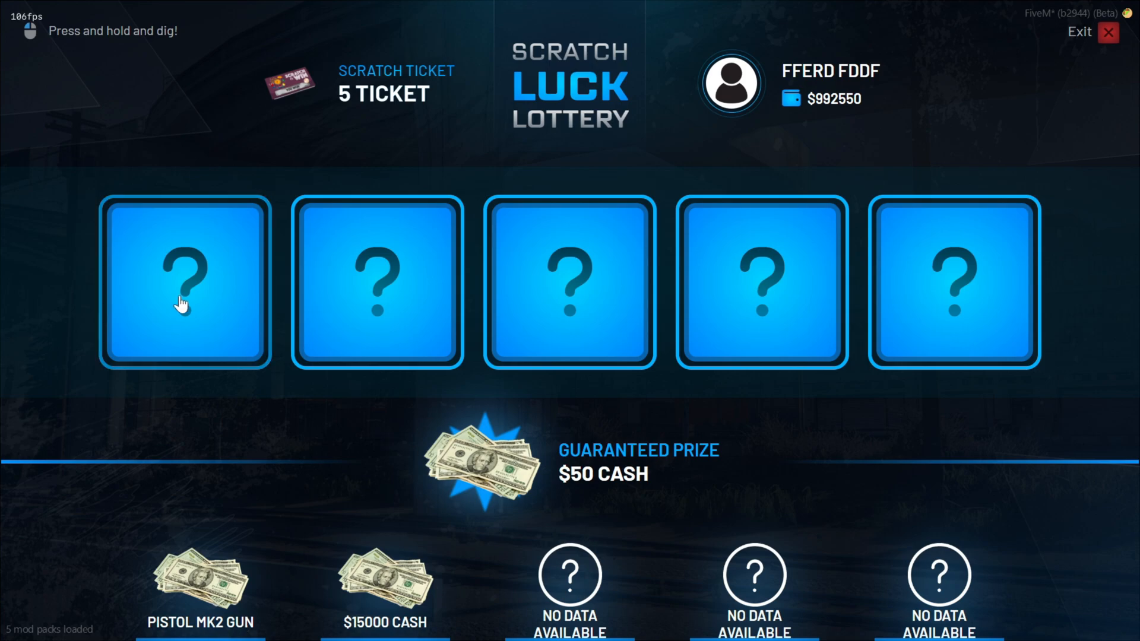
mouse_move(240, 297)
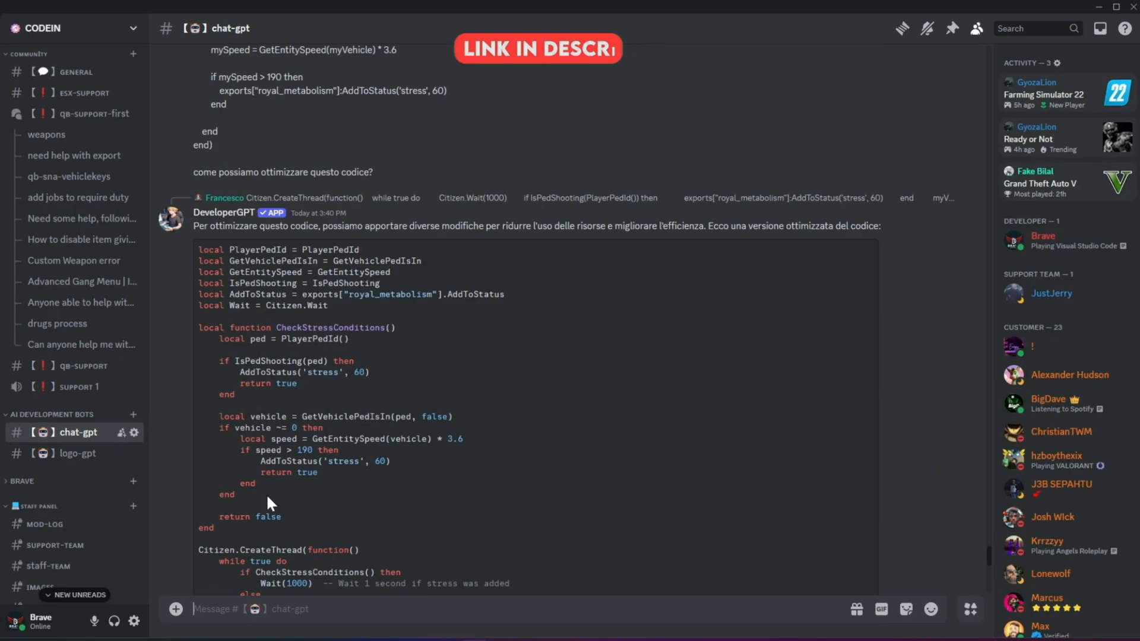
Browse from logo-gpt to the client-code forum channel listing FiveM code posts
scroll("down", 3)
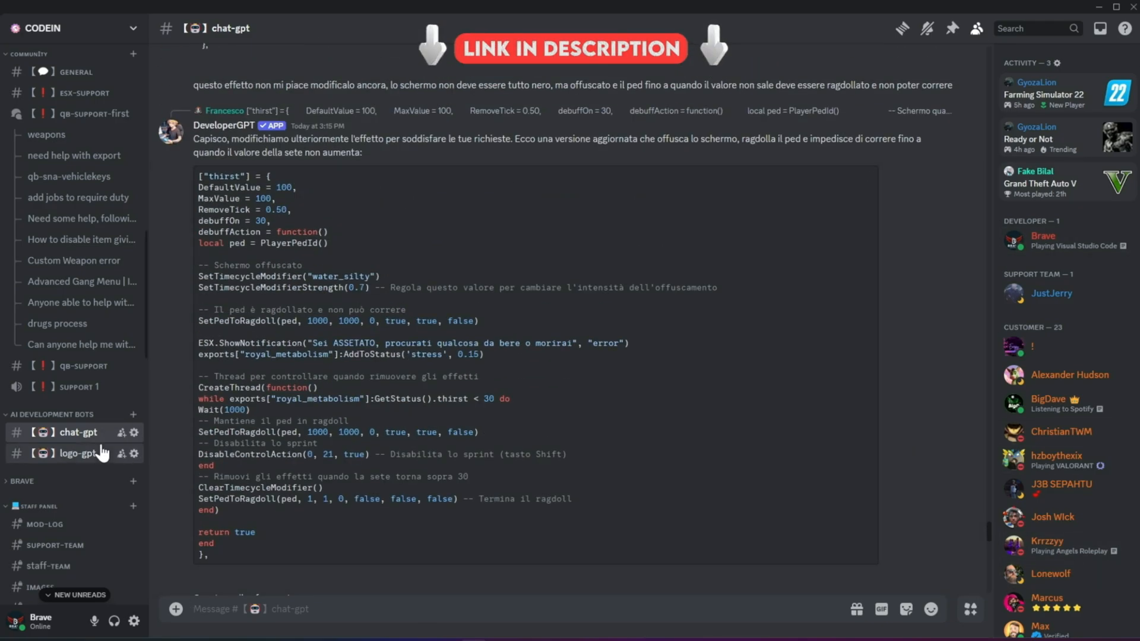
left_click(76, 453)
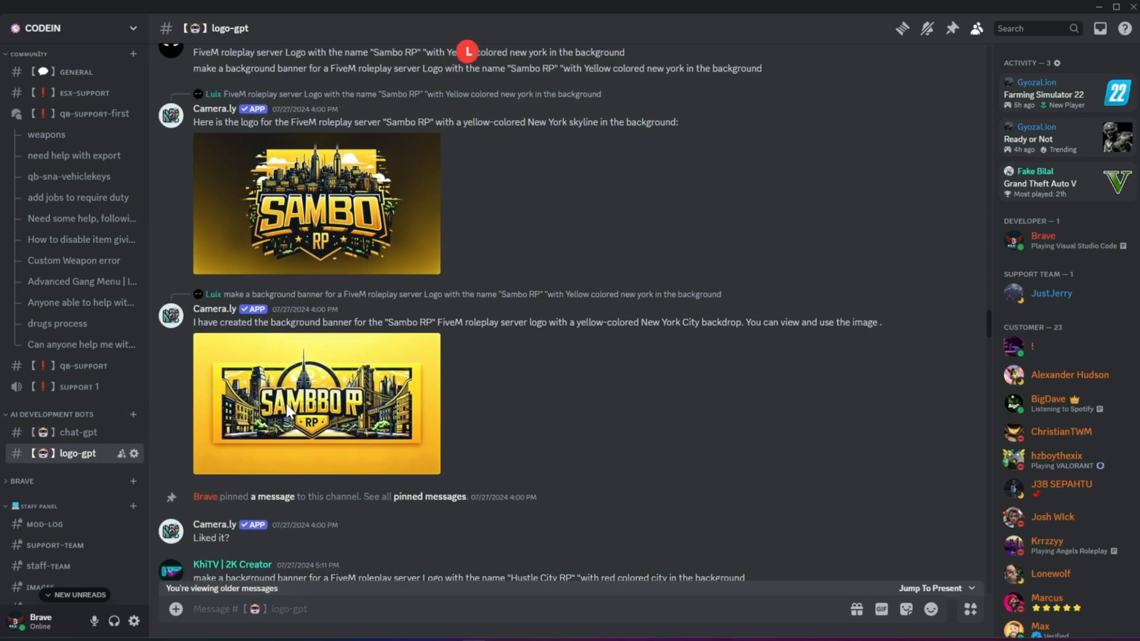
scroll("down", 3)
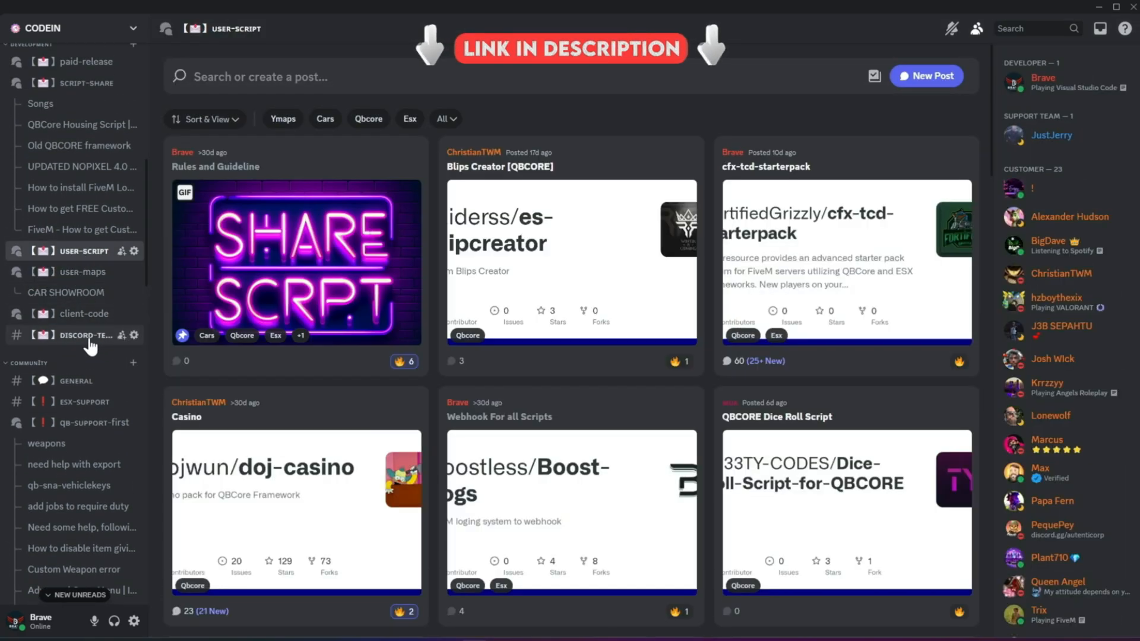
left_click(83, 417)
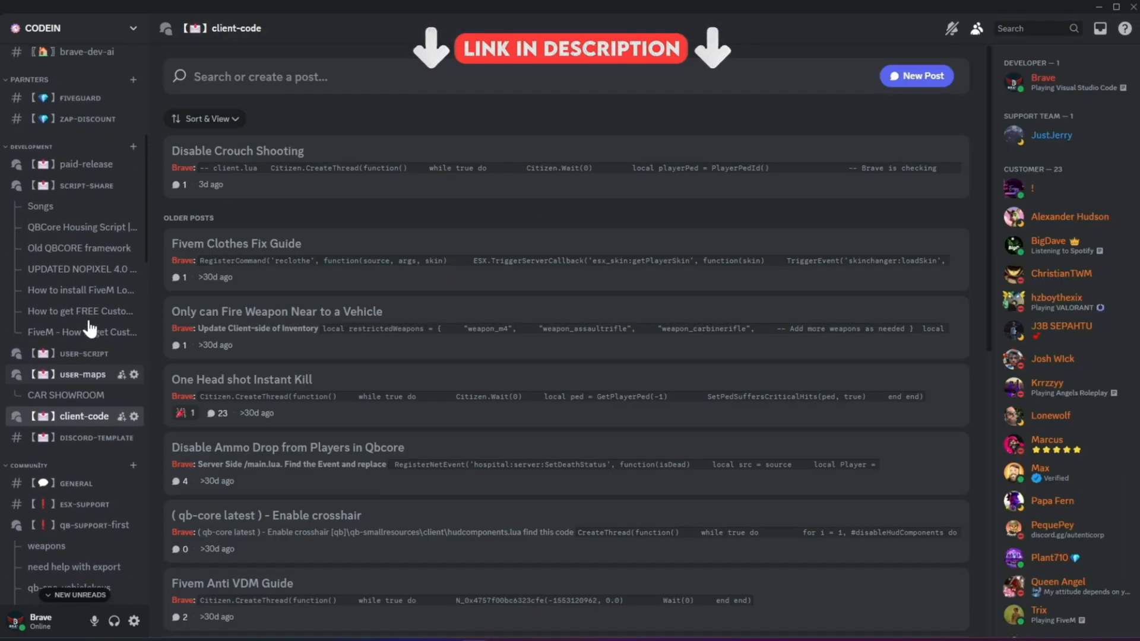